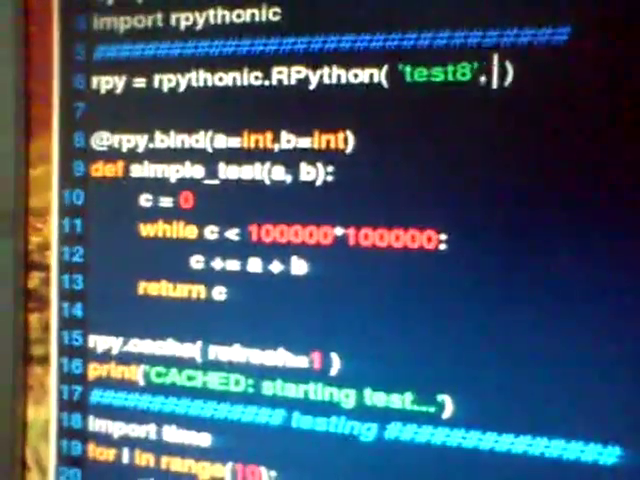
pyautogui.write('back')
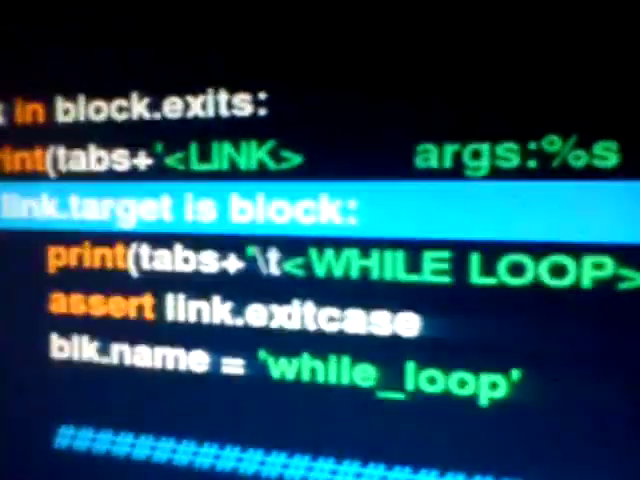
pyautogui.scroll(-3)
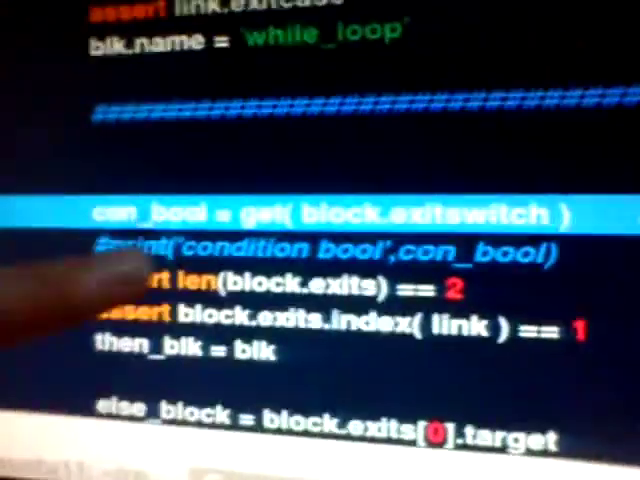